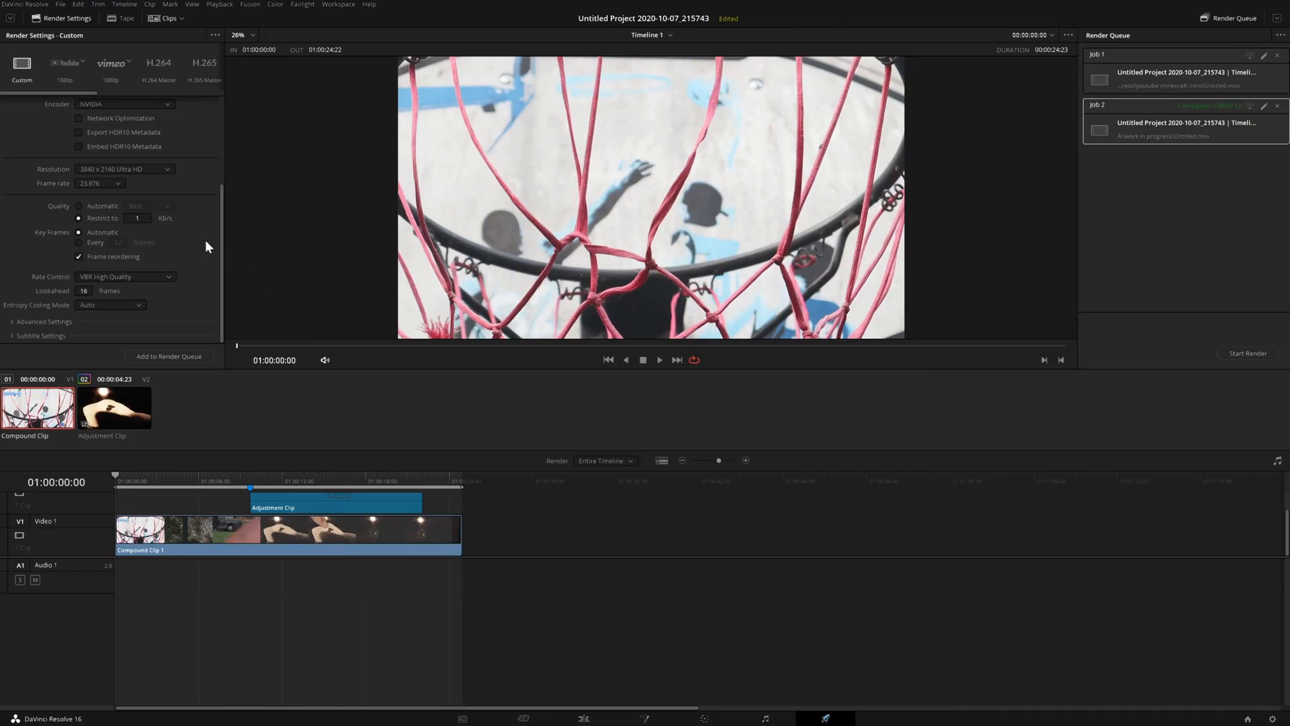
{"action": "mouse_move", "coordinate": [844, 721]}
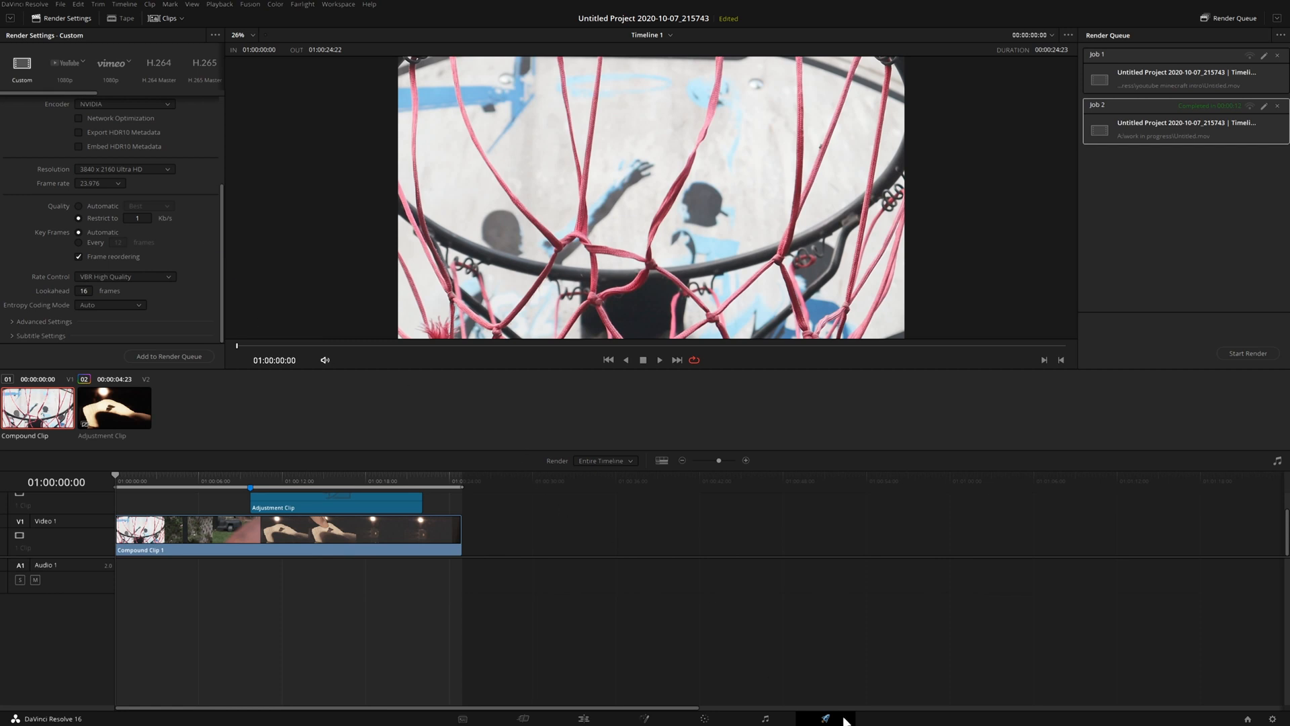
{"action": "mouse_move", "coordinate": [825, 718]}
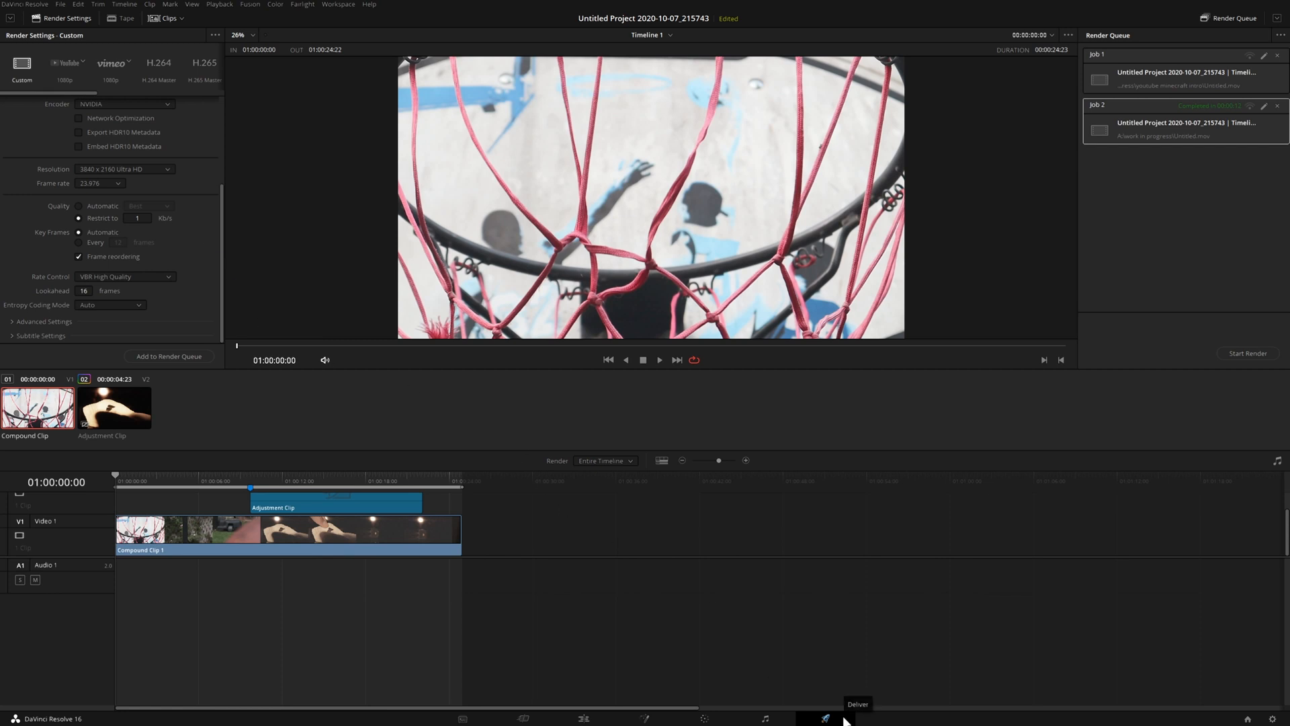
{"action": "mouse_move", "coordinate": [273, 176]}
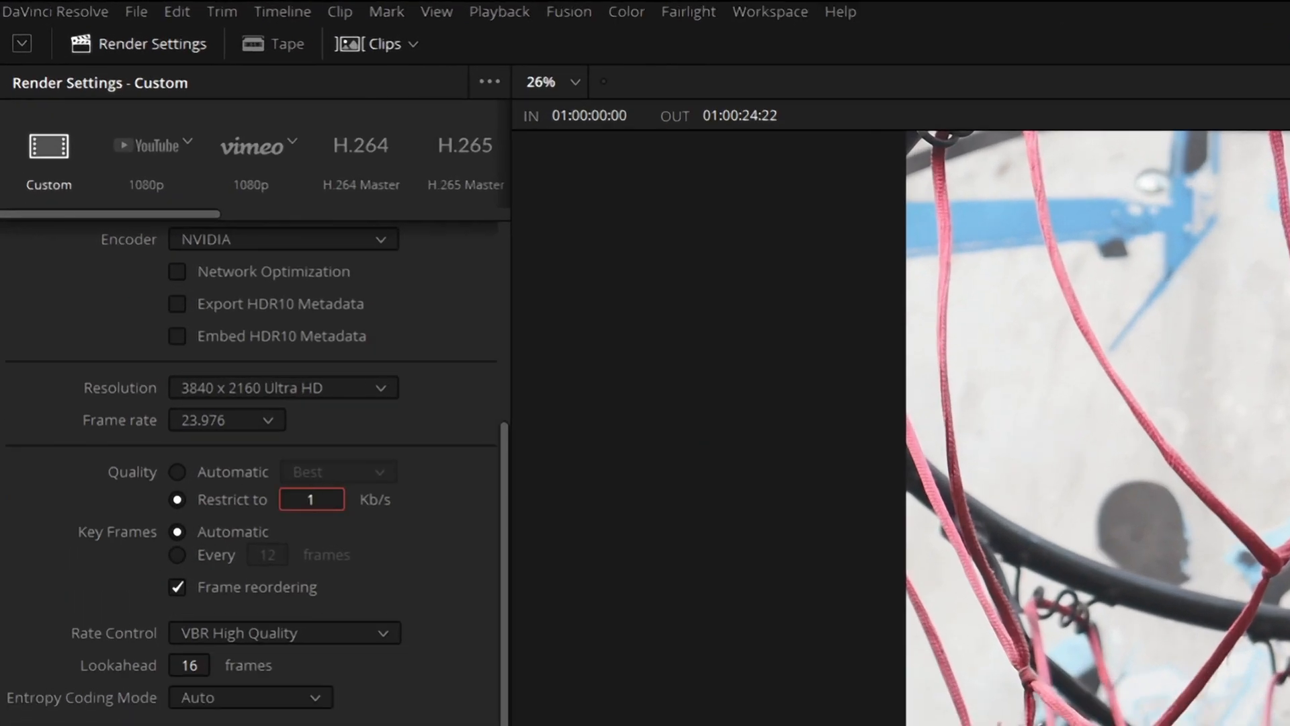
Restrict the export quality bitrate to 10 Kb/s.
{"action": "type", "text": "10"}
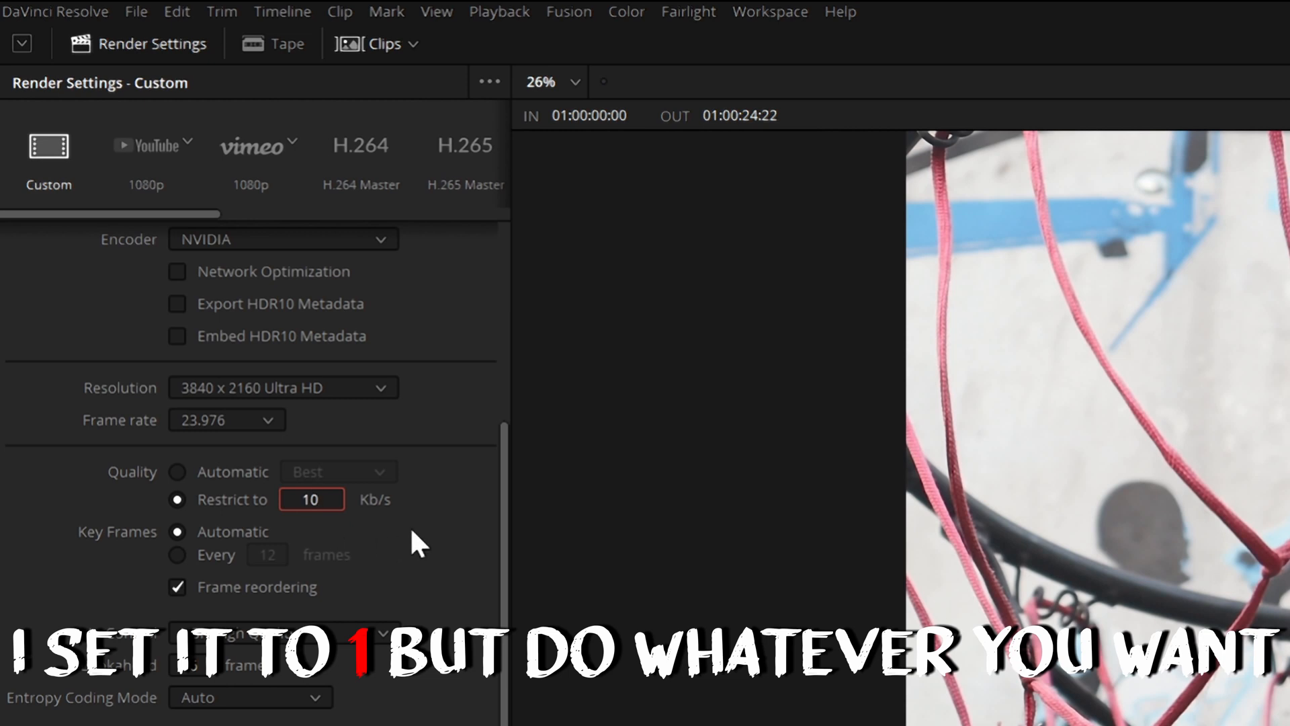
{"action": "mouse_move", "coordinate": [383, 519]}
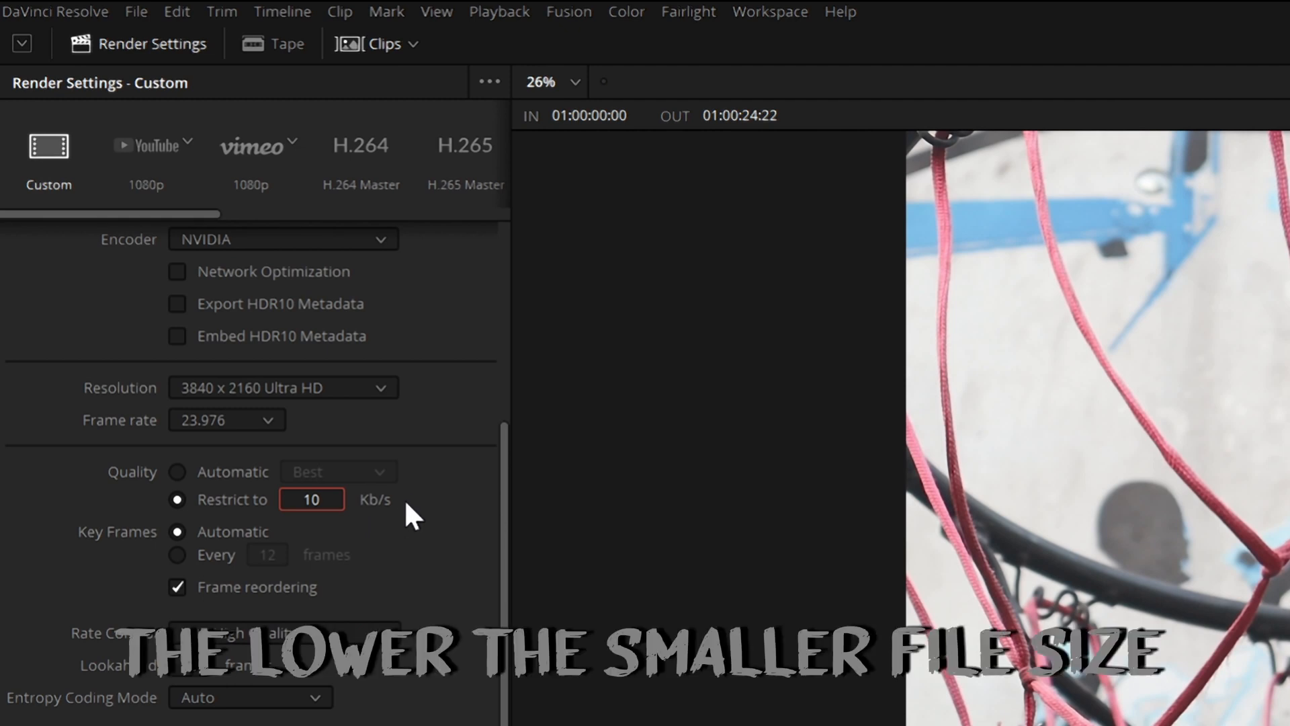
{"action": "mouse_move", "coordinate": [1143, 354]}
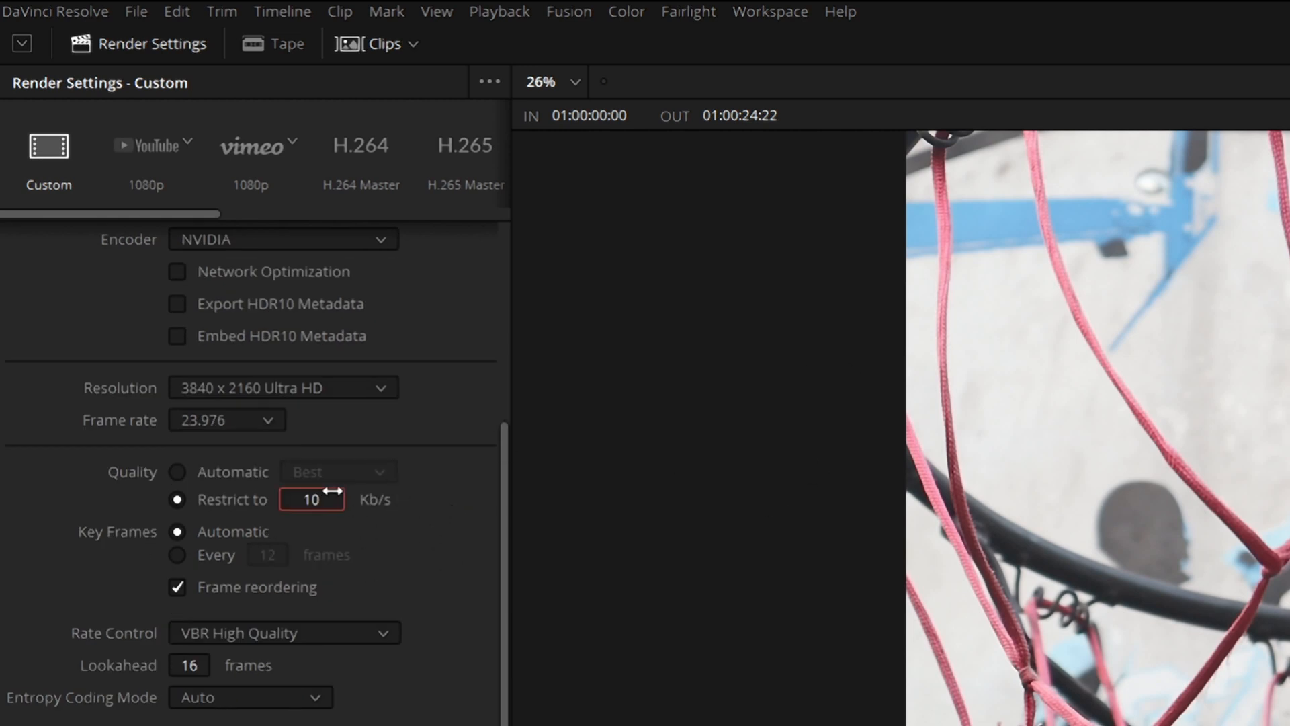
Enter 100 Kb/s, then switch quality back to Automatic at Best.
{"action": "type", "text": "100"}
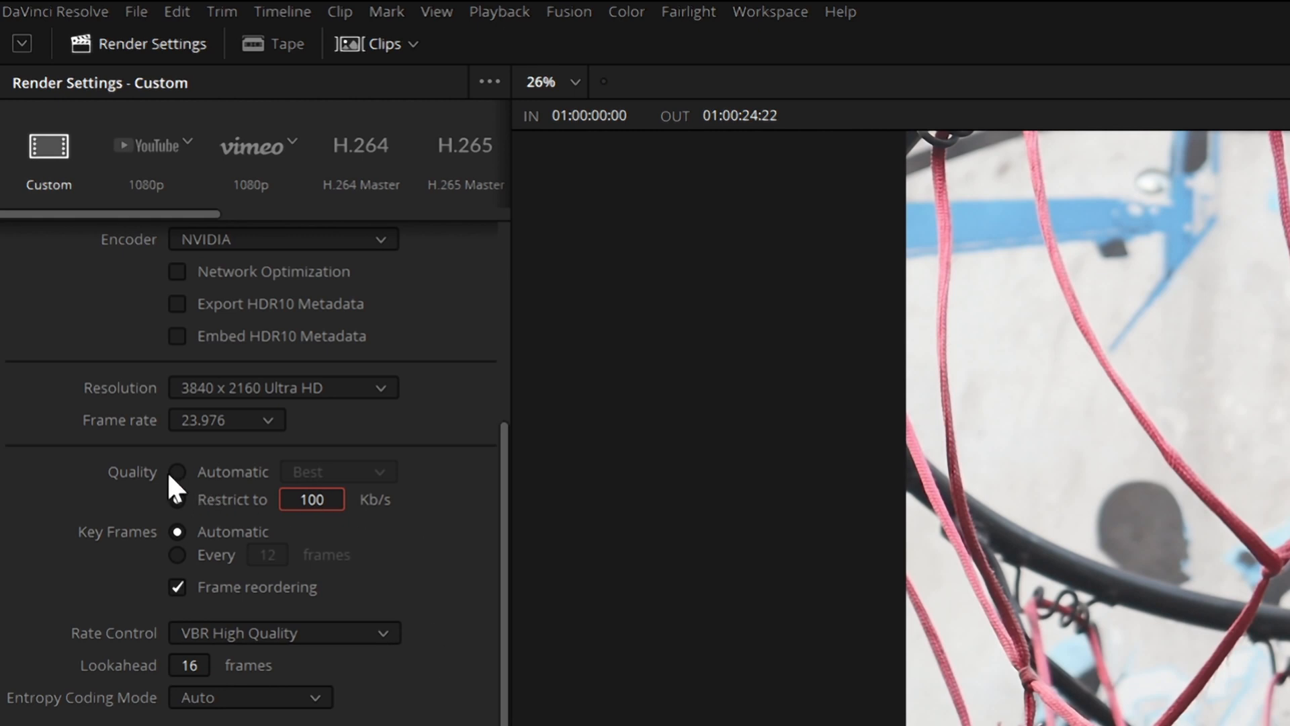
{"action": "left_click", "coordinate": [336, 472]}
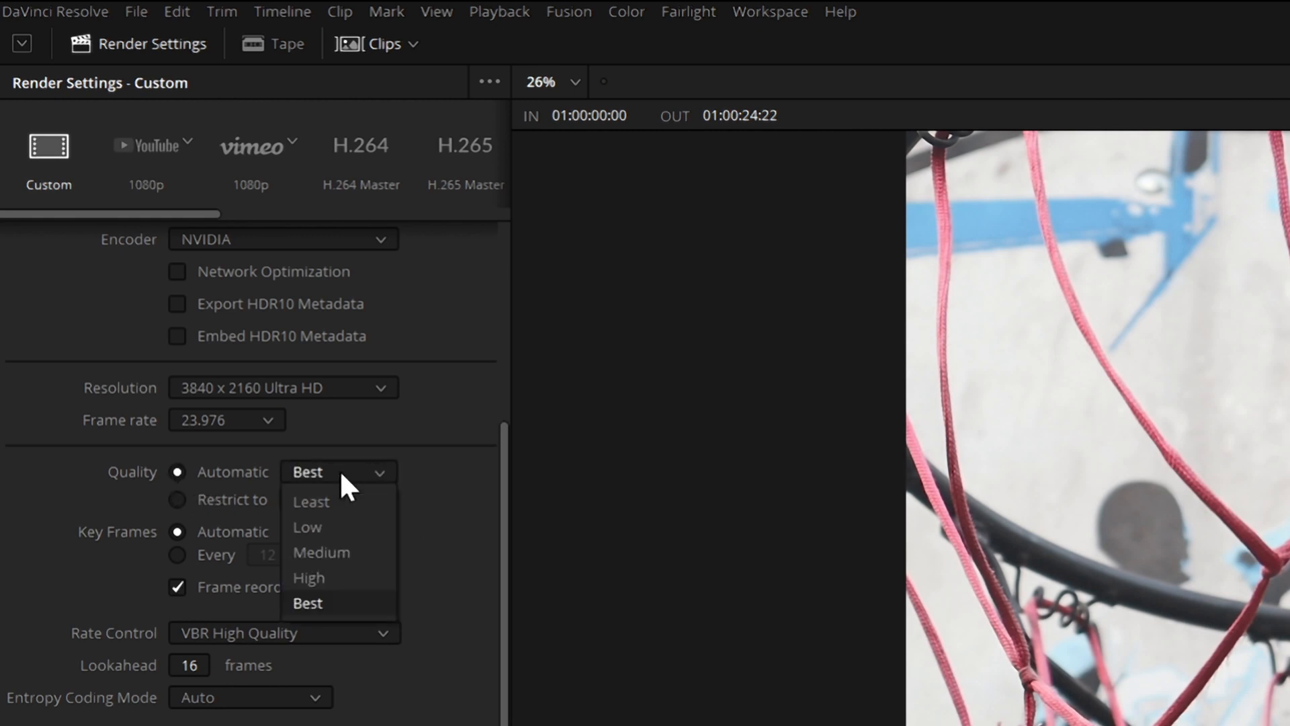